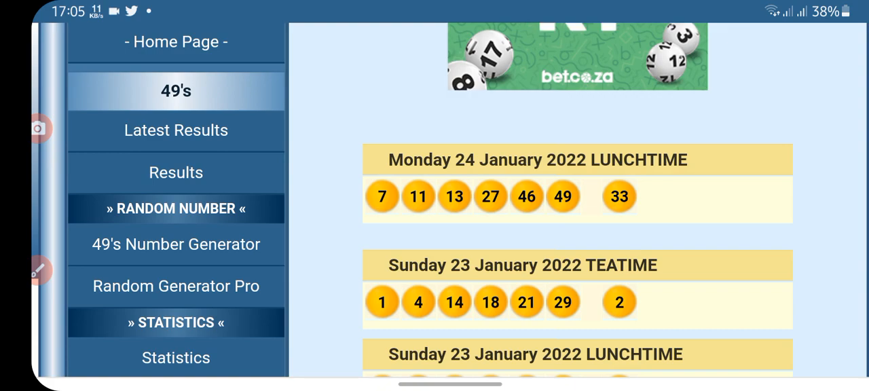
# - Scroll to the Sunday 23 January draws and loop balls 1 and 15 in red
pyautogui.scroll(-3)
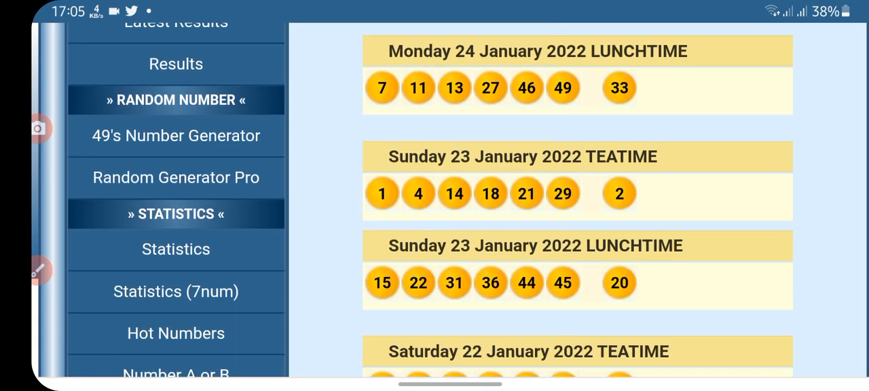
pyautogui.moveTo(385, 146); pyautogui.dragTo(398, 310)
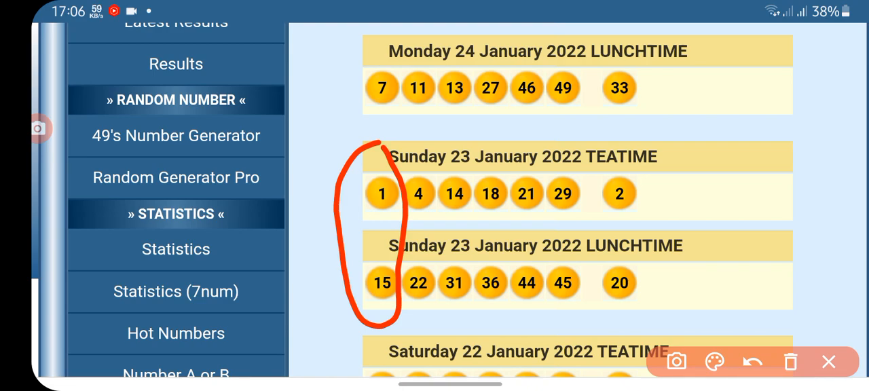
# - Loop bonus balls 2 and 20 in red, write 6 and 14, and mark ball 46
pyautogui.moveTo(618, 136); pyautogui.dragTo(618, 319)
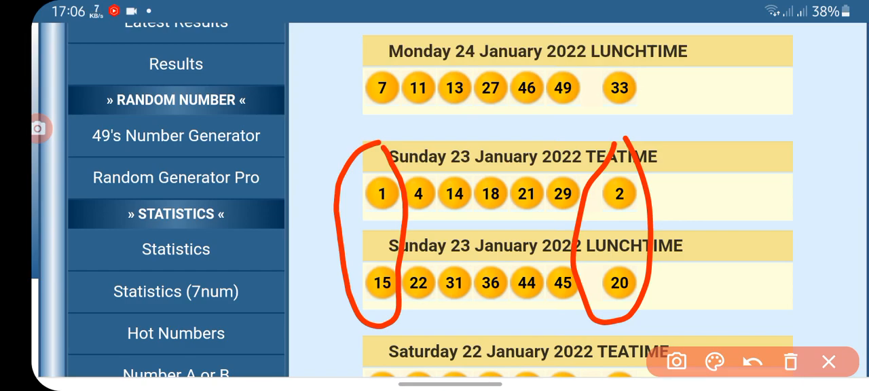
pyautogui.moveTo(265, 218); pyautogui.dragTo(333, 251)
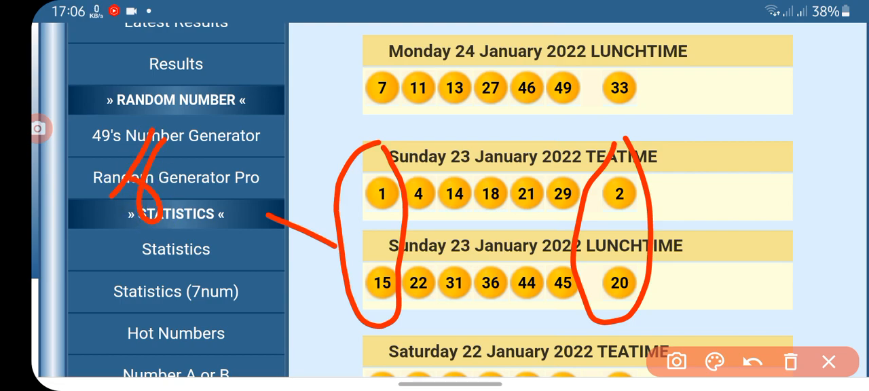
pyautogui.moveTo(509, 109); pyautogui.dragTo(543, 108)
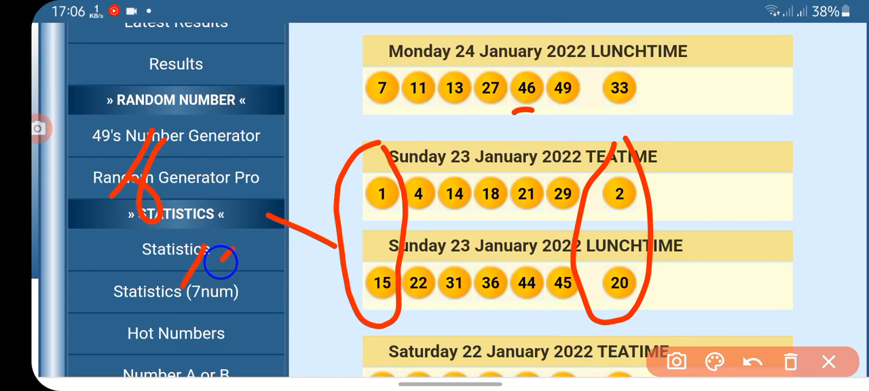
pyautogui.moveTo(190, 271); pyautogui.dragTo(252, 292)
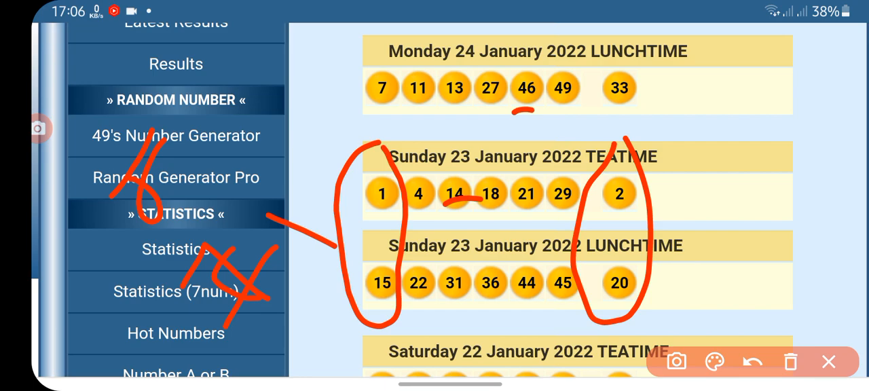
# - Add red notes 22, 18, 38 and circle 15, then erase all annotations
pyautogui.moveTo(652, 231); pyautogui.dragTo(707, 241)
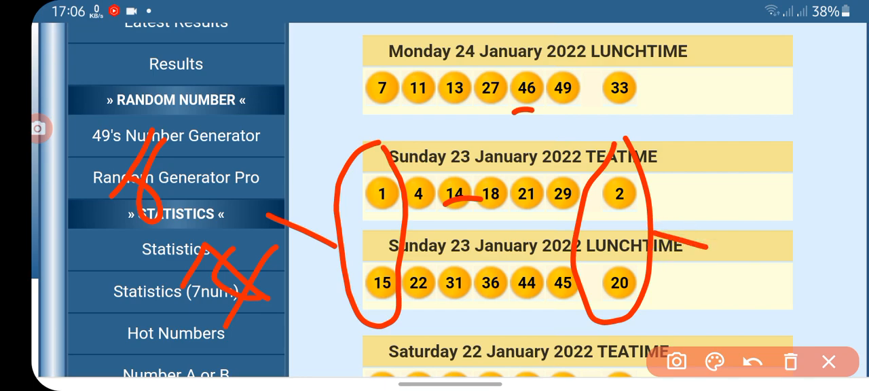
pyautogui.moveTo(706, 157); pyautogui.dragTo(788, 210)
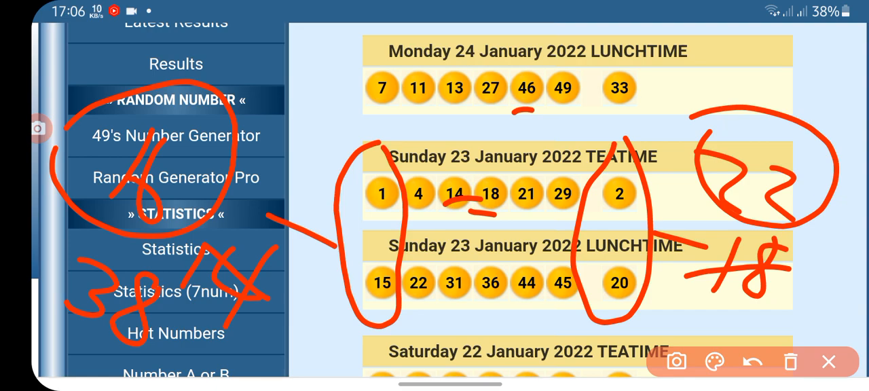
pyautogui.moveTo(367, 265); pyautogui.dragTo(401, 292)
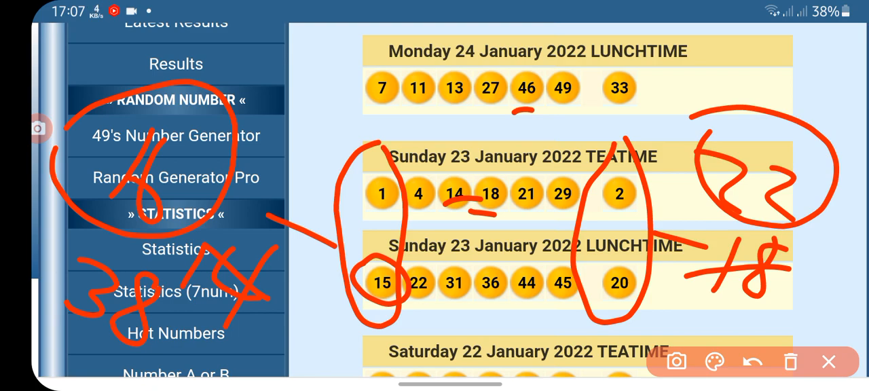
pyautogui.click(756, 363)
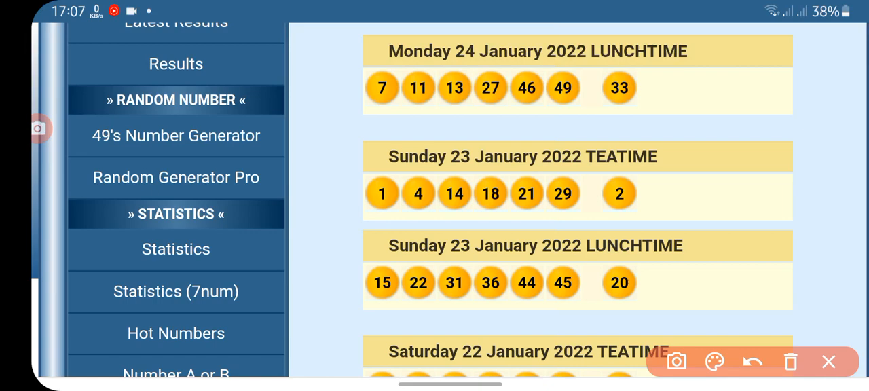
# - Write 15, 7 and 'Bonus Hollywoodbets' in red, then erase the scribbles
pyautogui.moveTo(143, 81); pyautogui.dragTo(143, 217)
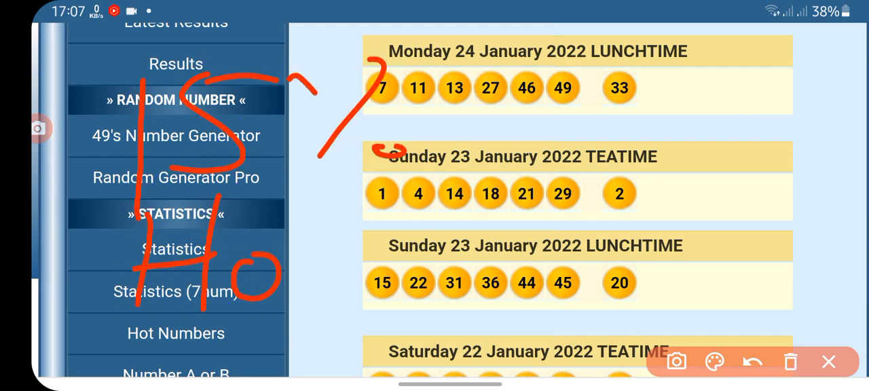
pyautogui.moveTo(312, 204); pyautogui.dragTo(421, 281)
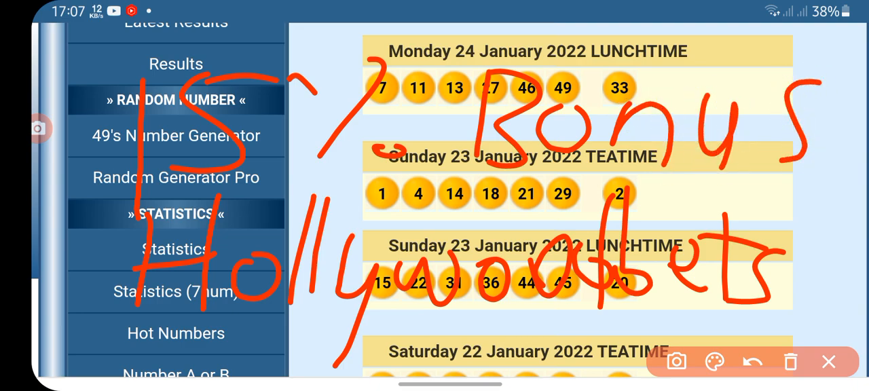
pyautogui.click(791, 361)
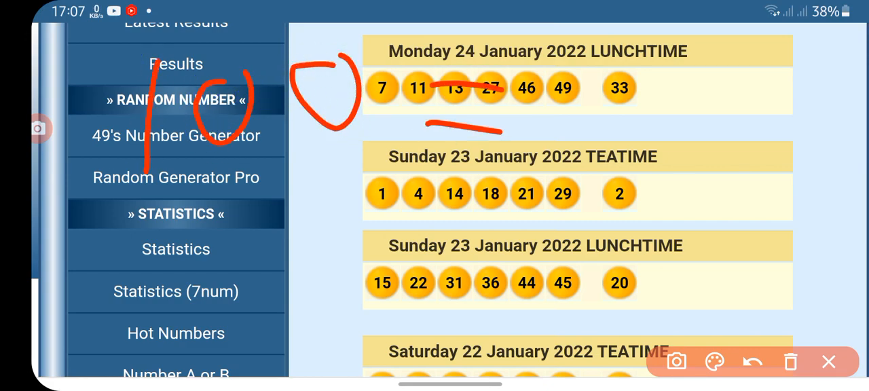
# - Mark the Sunday lunchtime balls with a red stroke
pyautogui.moveTo(377, 75); pyautogui.dragTo(401, 125)
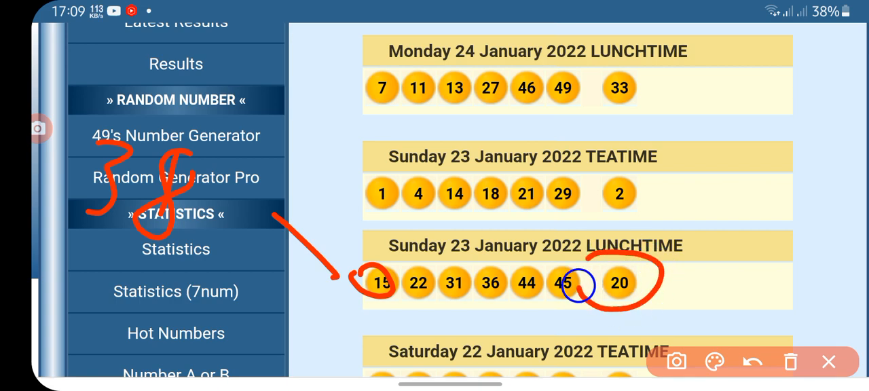
# - Clear all annotations, scroll down and circle Monday's ball 11 in red
pyautogui.click(761, 360)
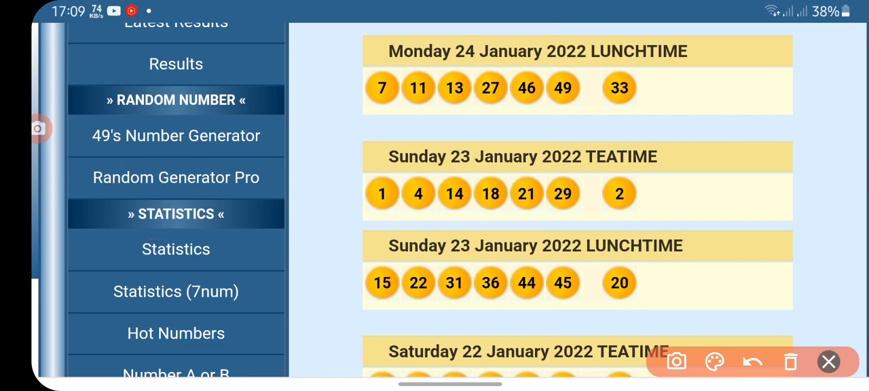
pyautogui.scroll(-3)
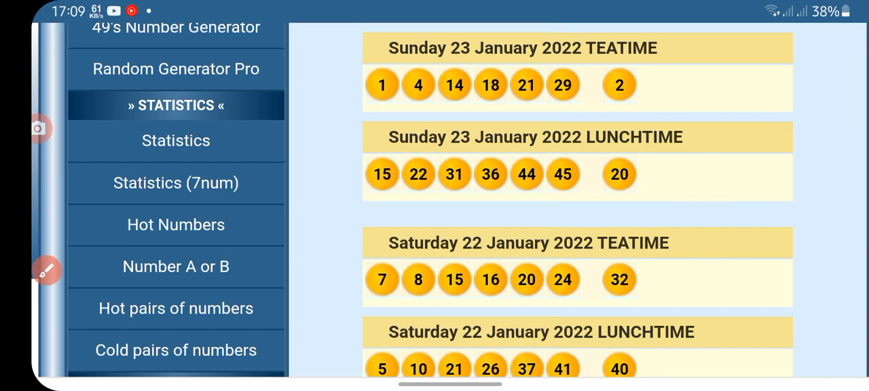
pyautogui.scroll(-3)
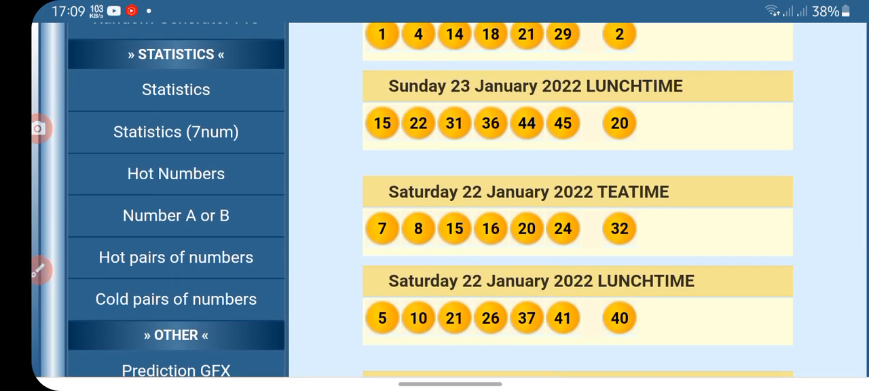
pyautogui.moveTo(527, 245); pyautogui.dragTo(618, 318)
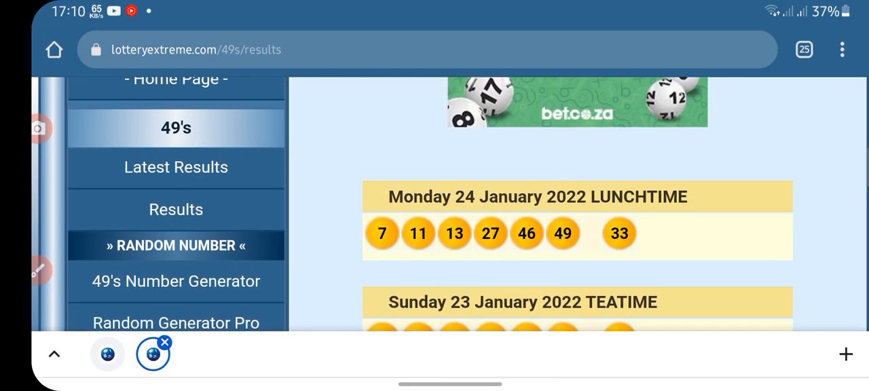
pyautogui.scroll(-3)
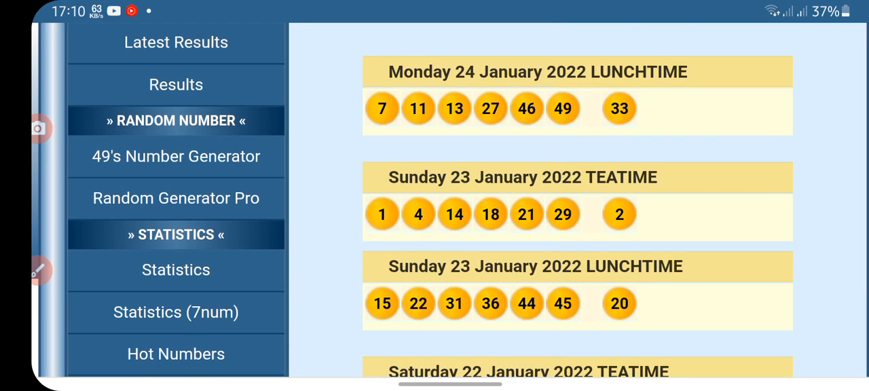
pyautogui.scroll(-3)
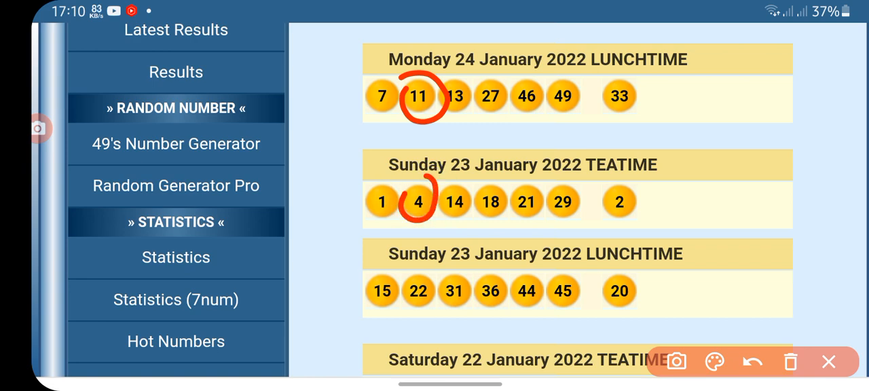
pyautogui.moveTo(414, 116); pyautogui.dragTo(577, 258)
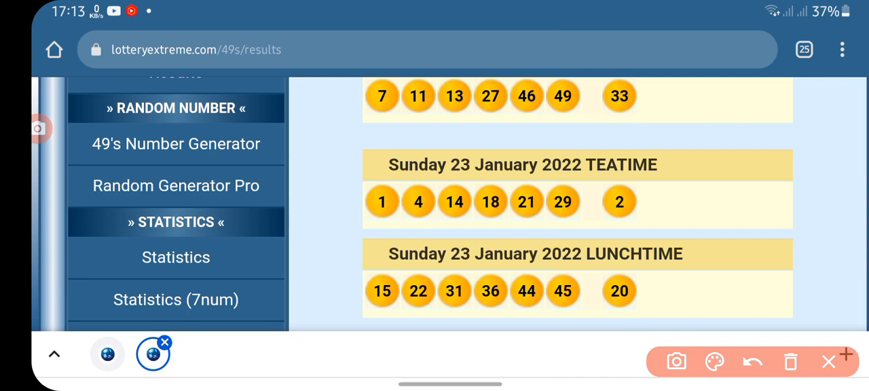
# - Draw three red vertical divider lines at the left, middle and right
pyautogui.moveTo(218, 27); pyautogui.dragTo(218, 366)
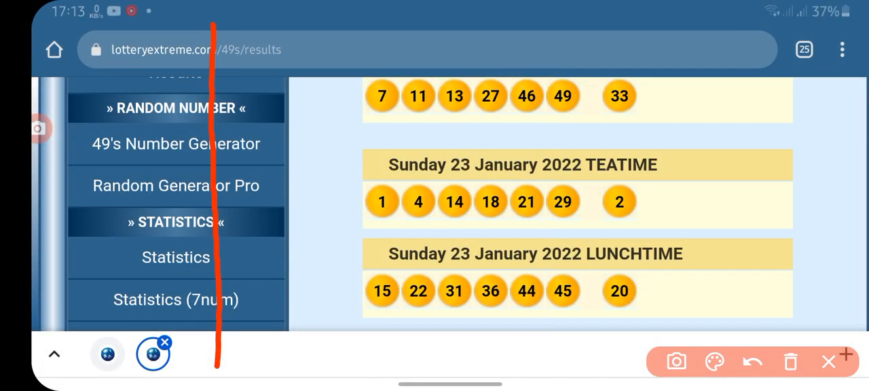
pyautogui.moveTo(415, 44); pyautogui.dragTo(431, 370)
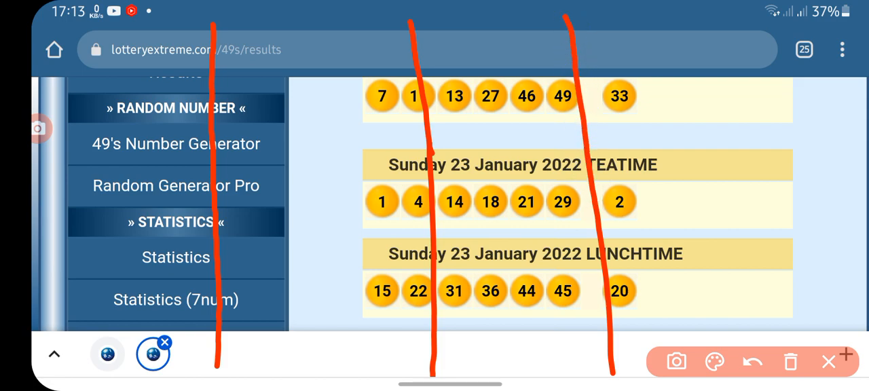
pyautogui.moveTo(598, 41); pyautogui.dragTo(666, 75)
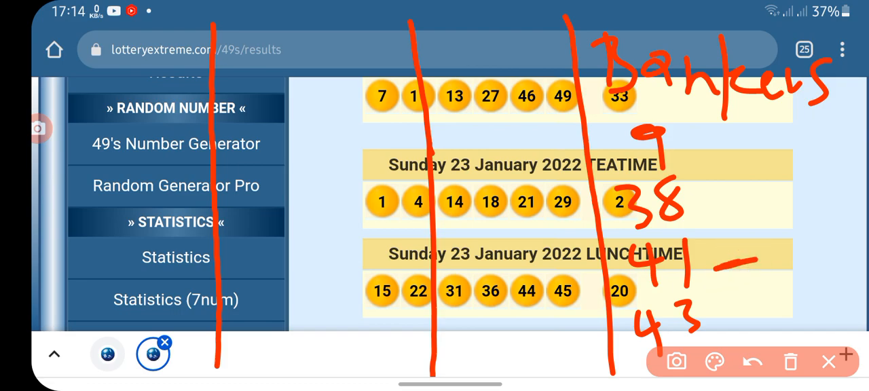
# - Add short red dashes beside Bankers 9 and 38
pyautogui.moveTo(700, 190); pyautogui.dragTo(741, 187)
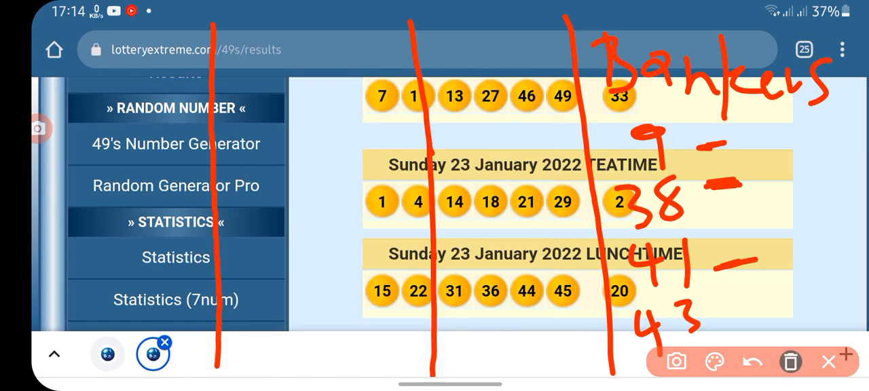
# - Wipe the red marks and redraw red pairs like 11,28 and 9,43 beside Bankers 38, 41, 43
pyautogui.click(790, 362)
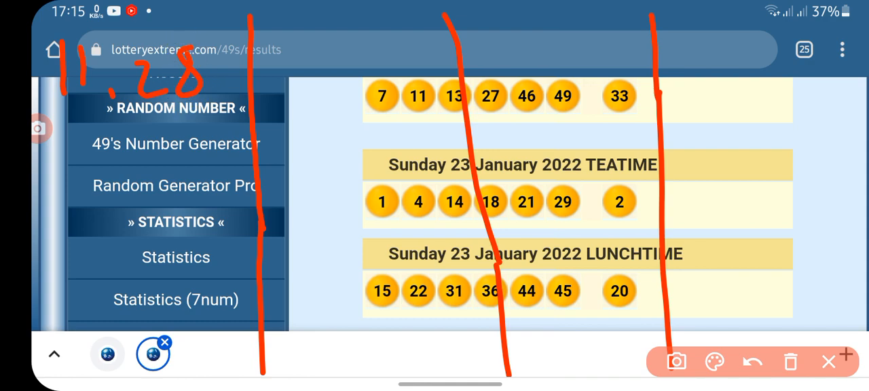
pyautogui.click(93, 133)
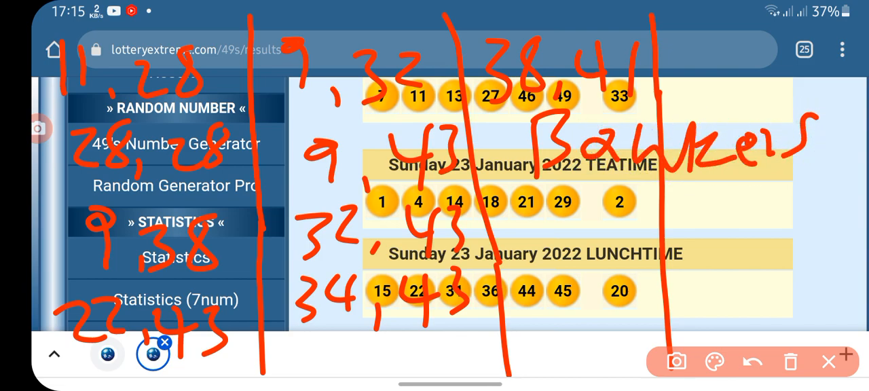
pyautogui.click(538, 197)
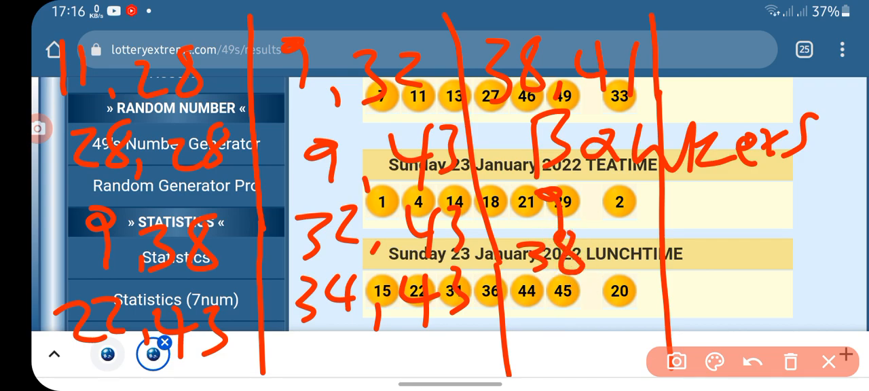
pyautogui.moveTo(564, 299); pyautogui.dragTo(557, 353)
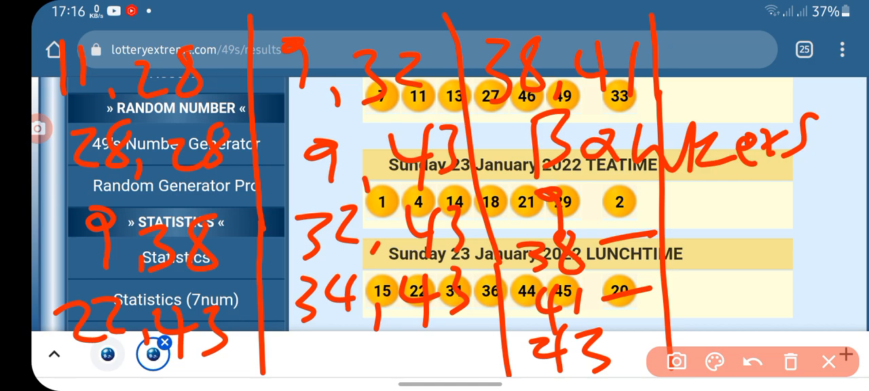
pyautogui.click(714, 362)
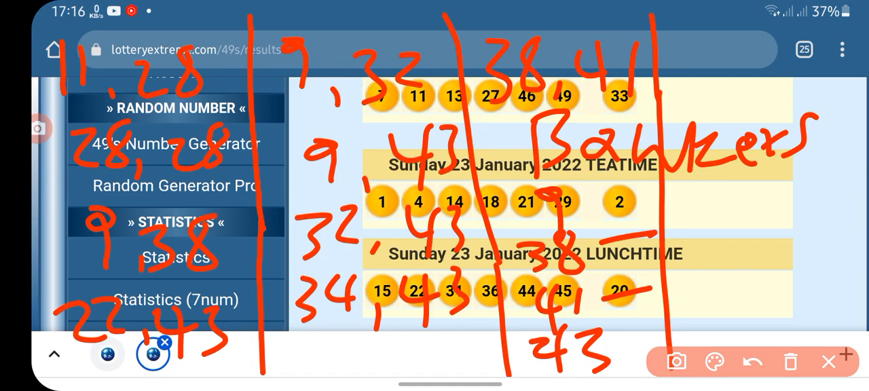
# - Circle the handwritten pairs 38,41 and 9,43 in blue
pyautogui.moveTo(462, 38); pyautogui.dragTo(686, 47)
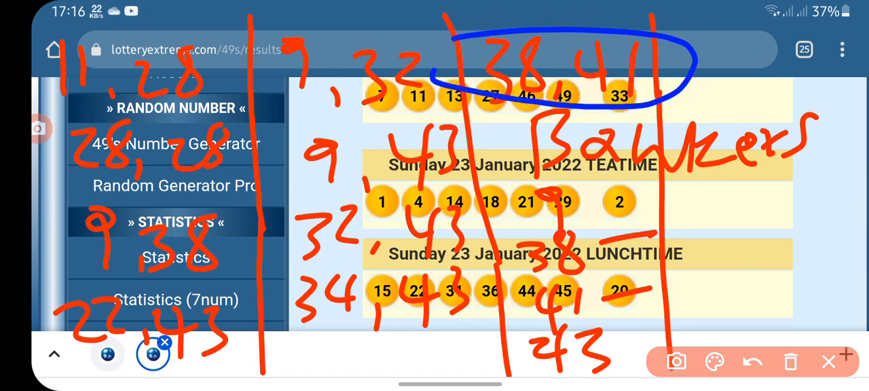
pyautogui.moveTo(68, 207); pyautogui.dragTo(245, 204)
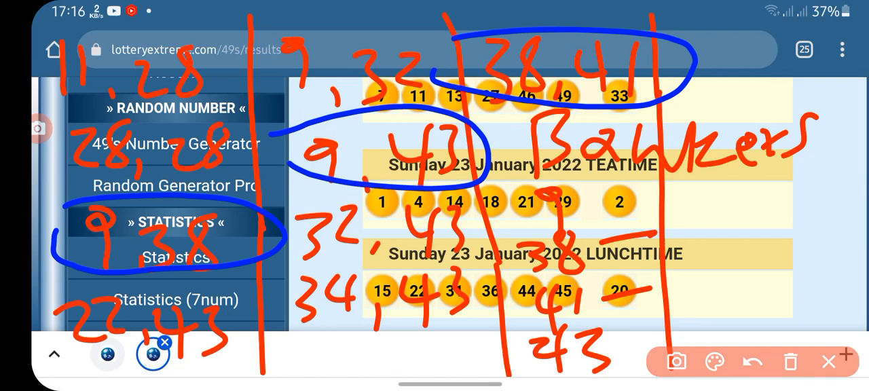
# - Underline the pair 38,43 along the bottom with the blue pen
pyautogui.click(713, 362)
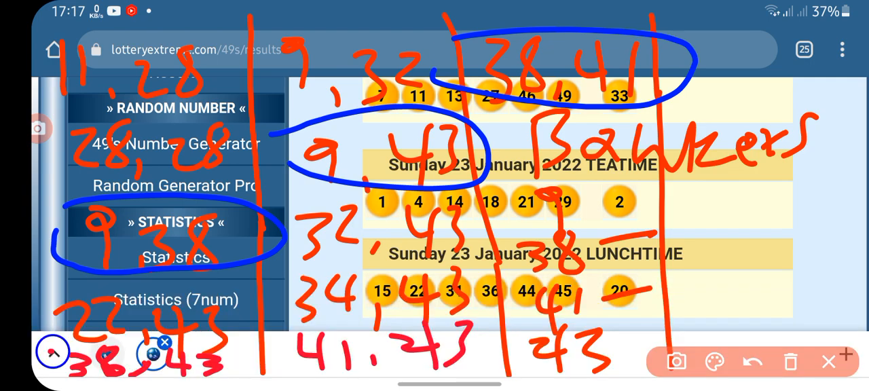
pyautogui.moveTo(68, 350); pyautogui.dragTo(245, 347)
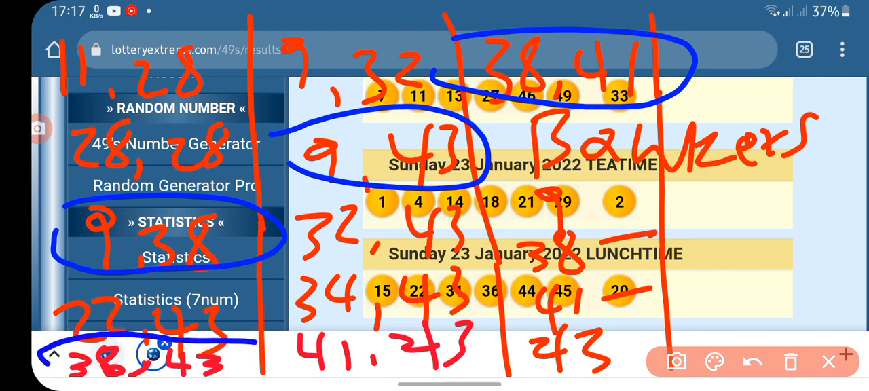